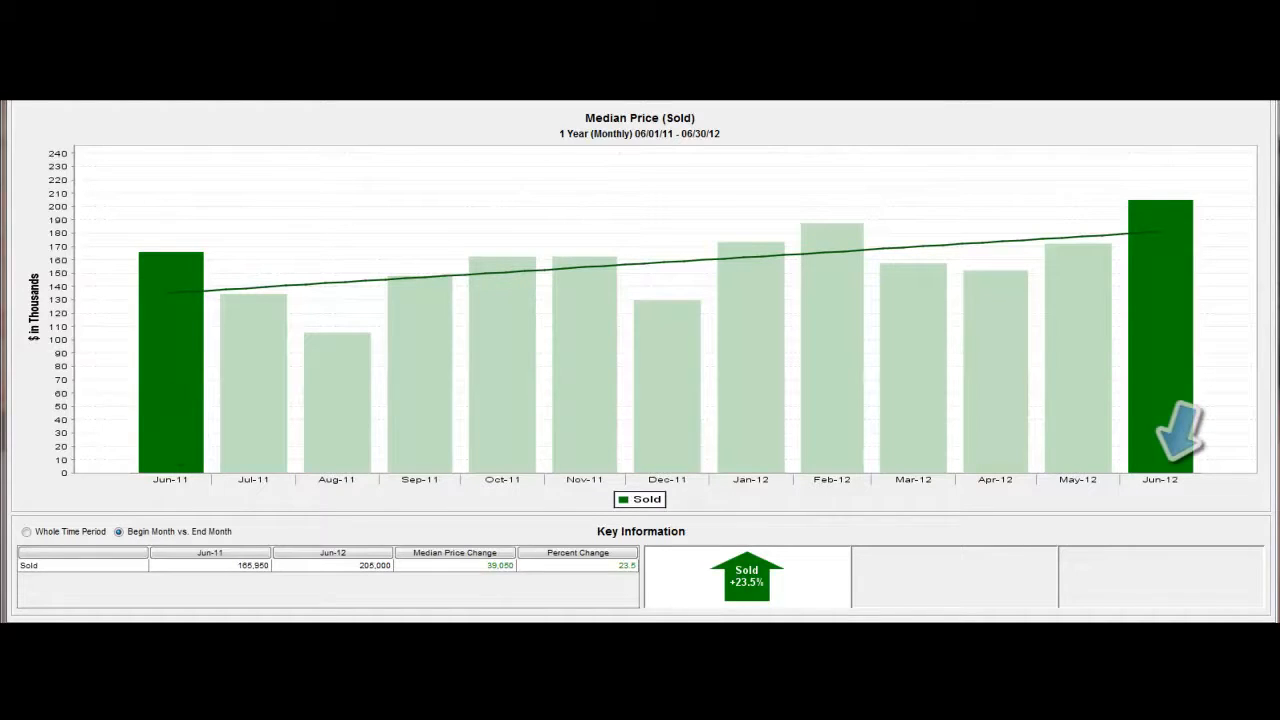
{"action": "mouse_move", "coordinate": [820, 540]}
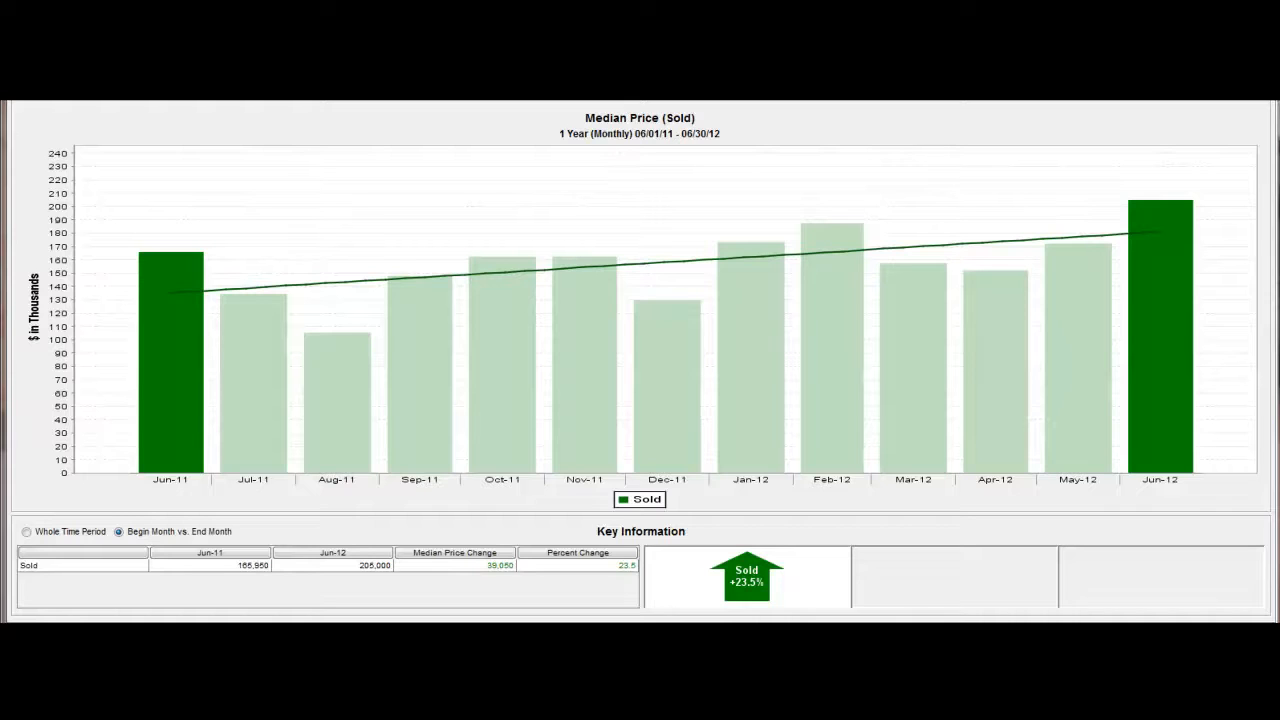
{"action": "mouse_move", "coordinate": [275, 520]}
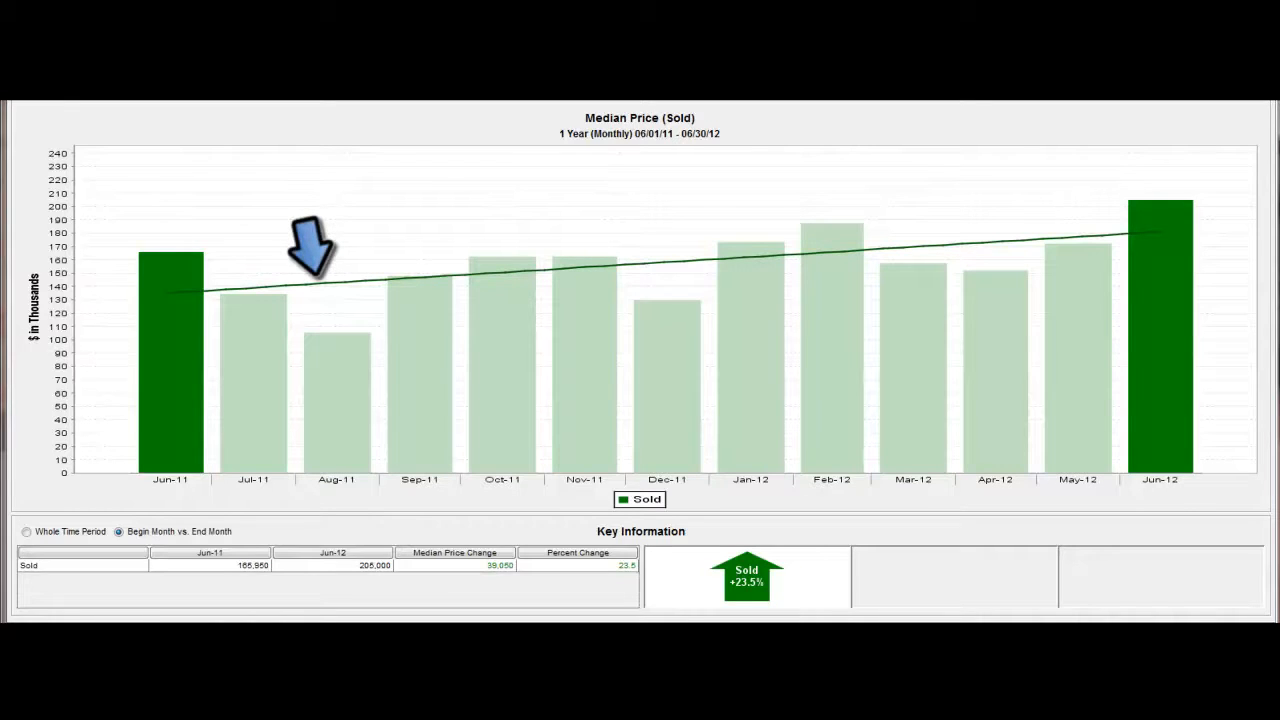
{"action": "mouse_move", "coordinate": [315, 250]}
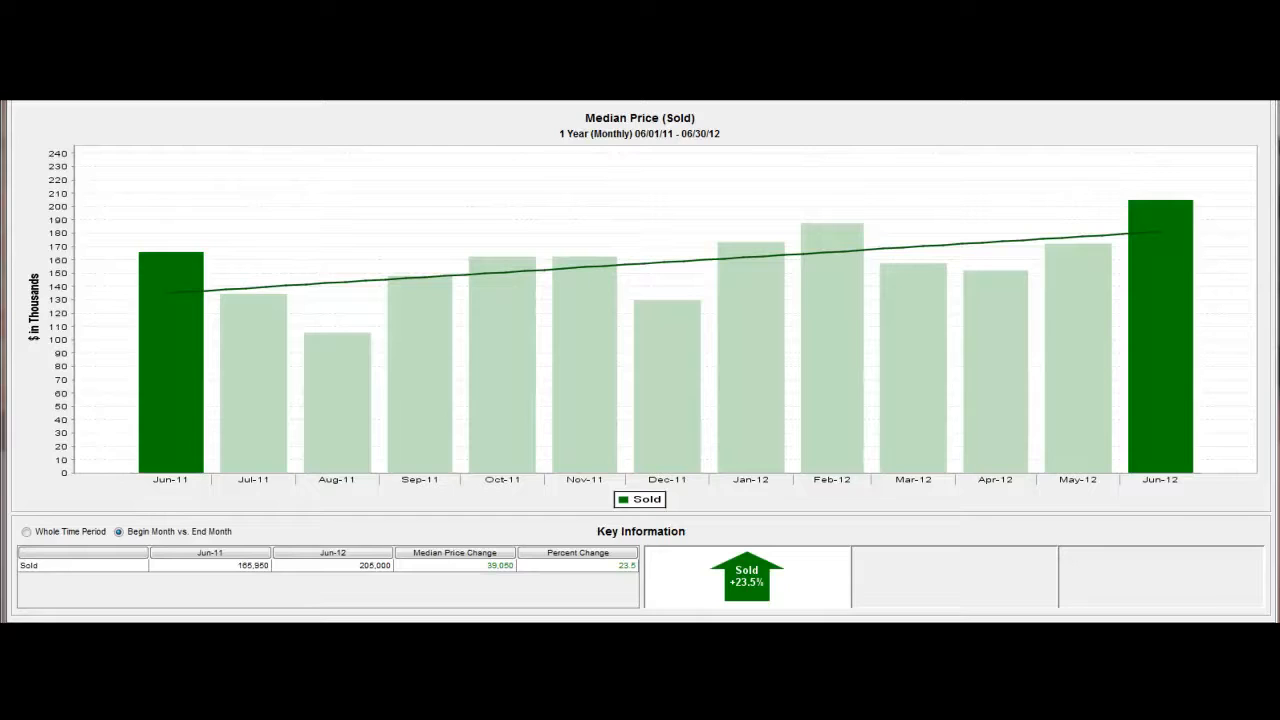